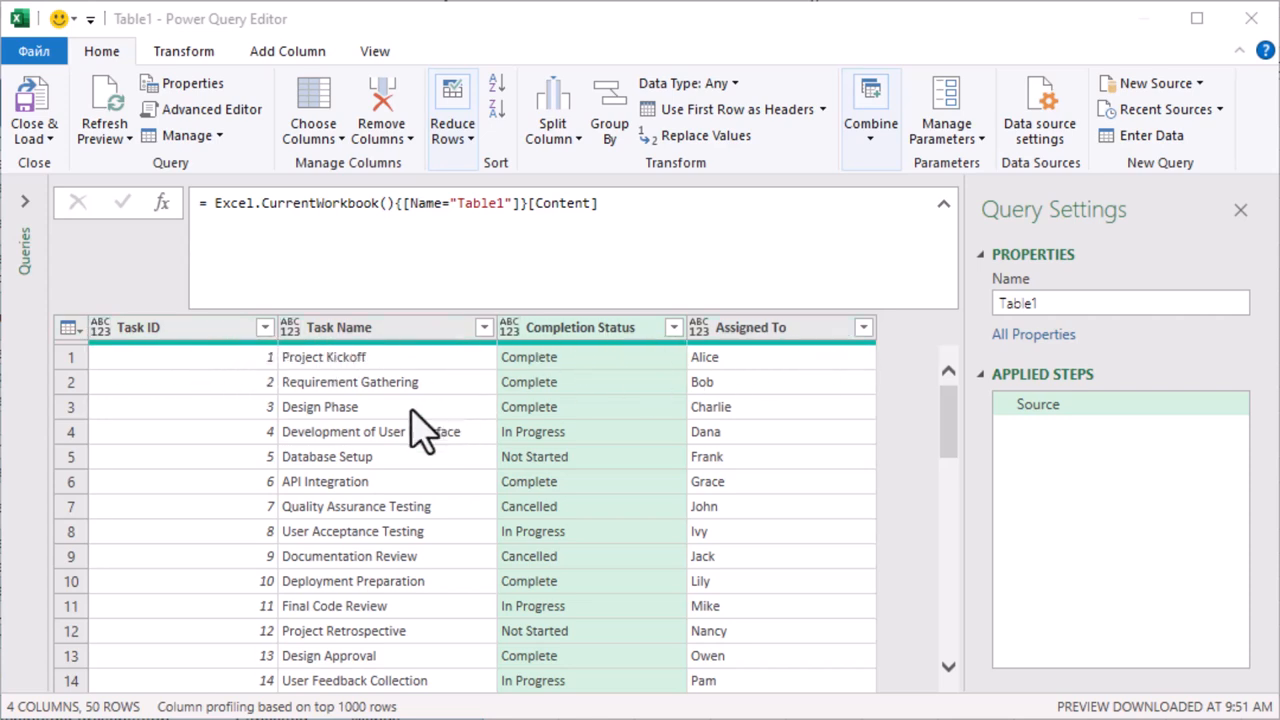
# Step: Temporarily filter Completion Status to Cancelled to inspect assignees, then delete that filter step
pyautogui.scroll(-3)
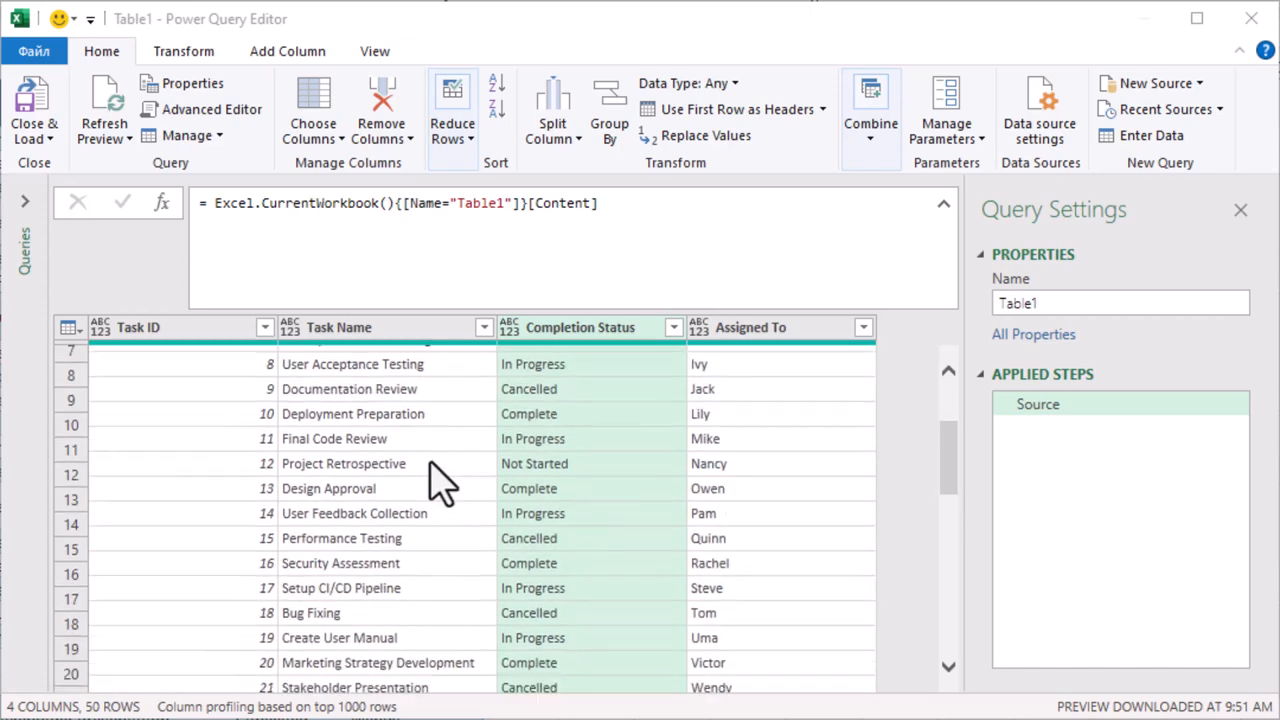
pyautogui.scroll(-3)
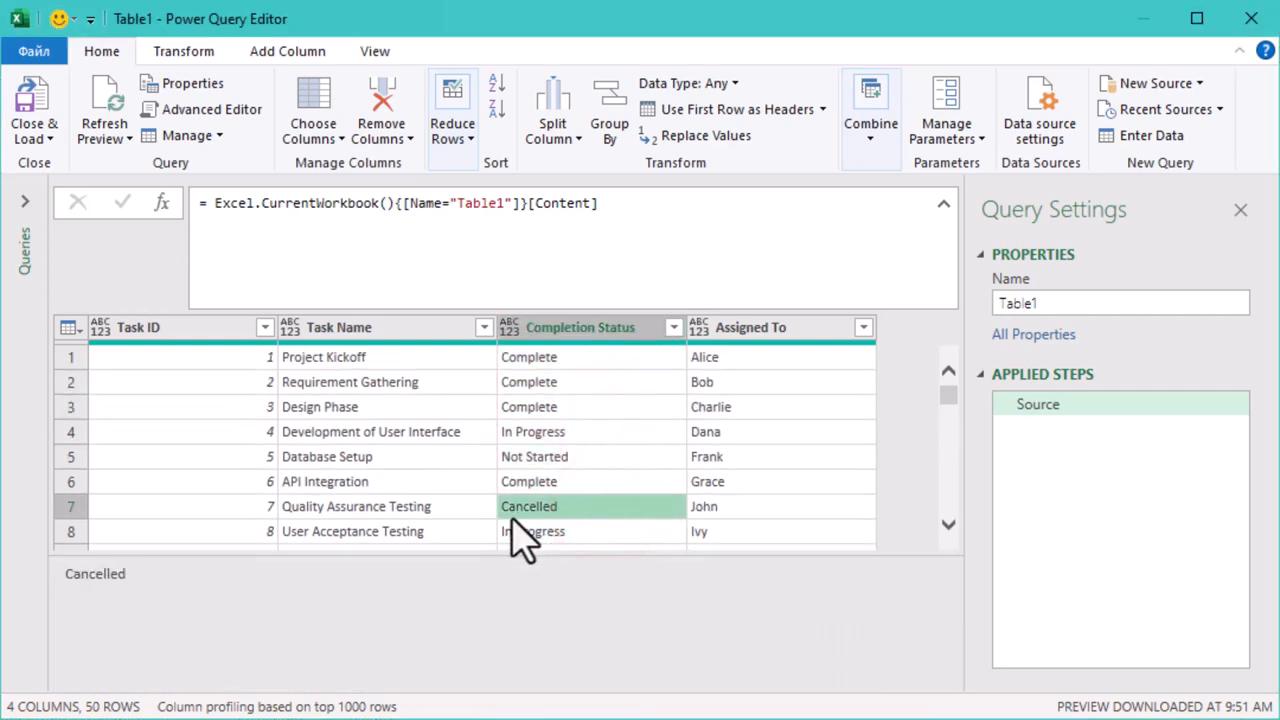
pyautogui.click(720, 506)
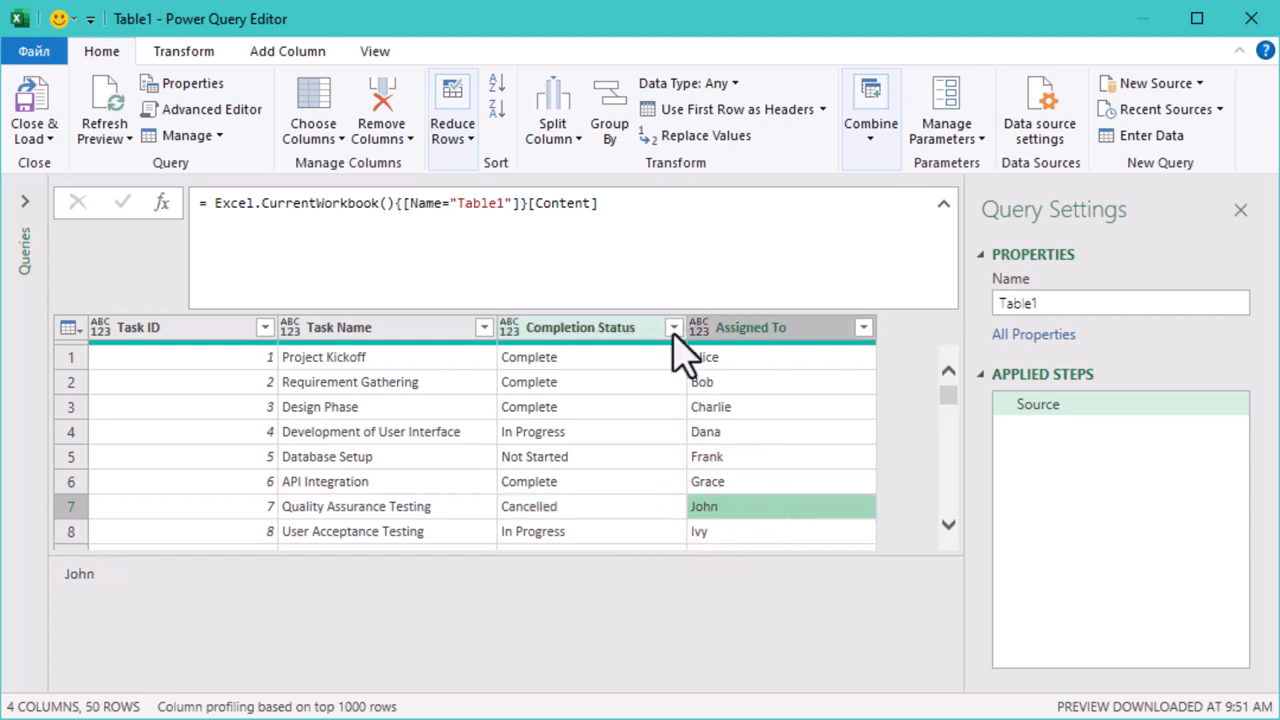
pyautogui.click(673, 327)
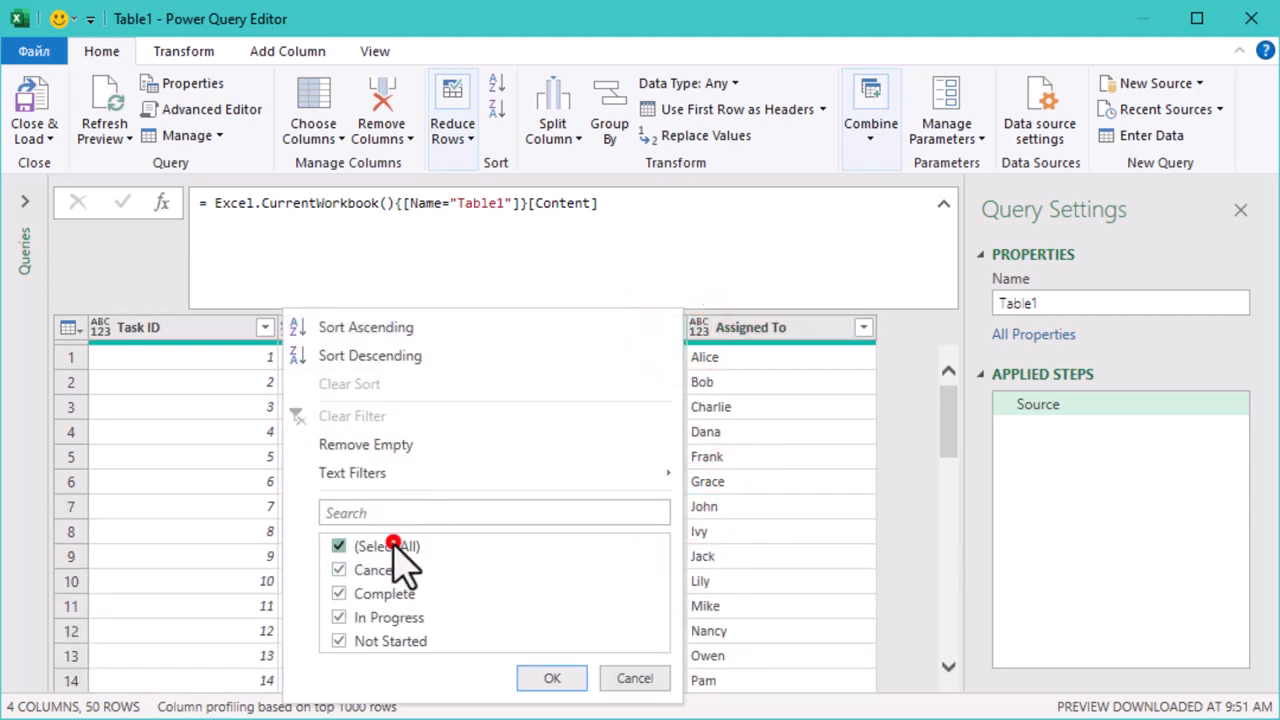
pyautogui.click(551, 678)
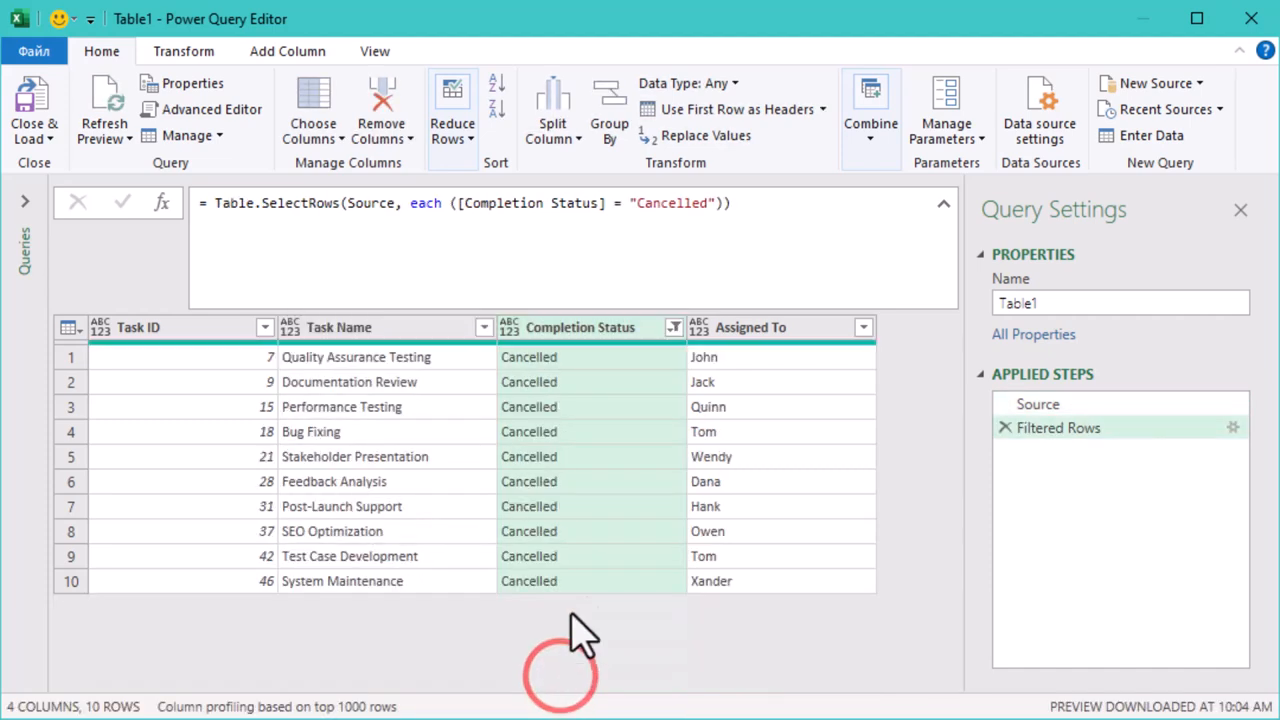
pyautogui.click(704, 357)
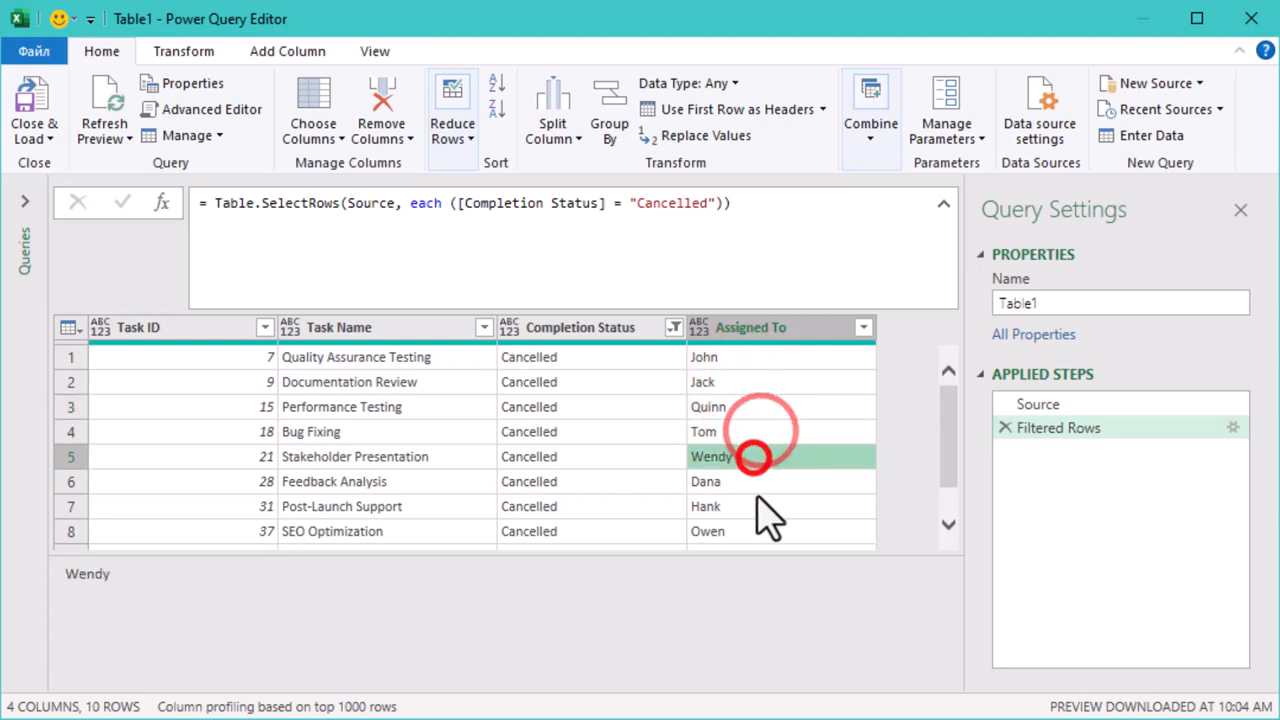
pyautogui.scroll(-3)
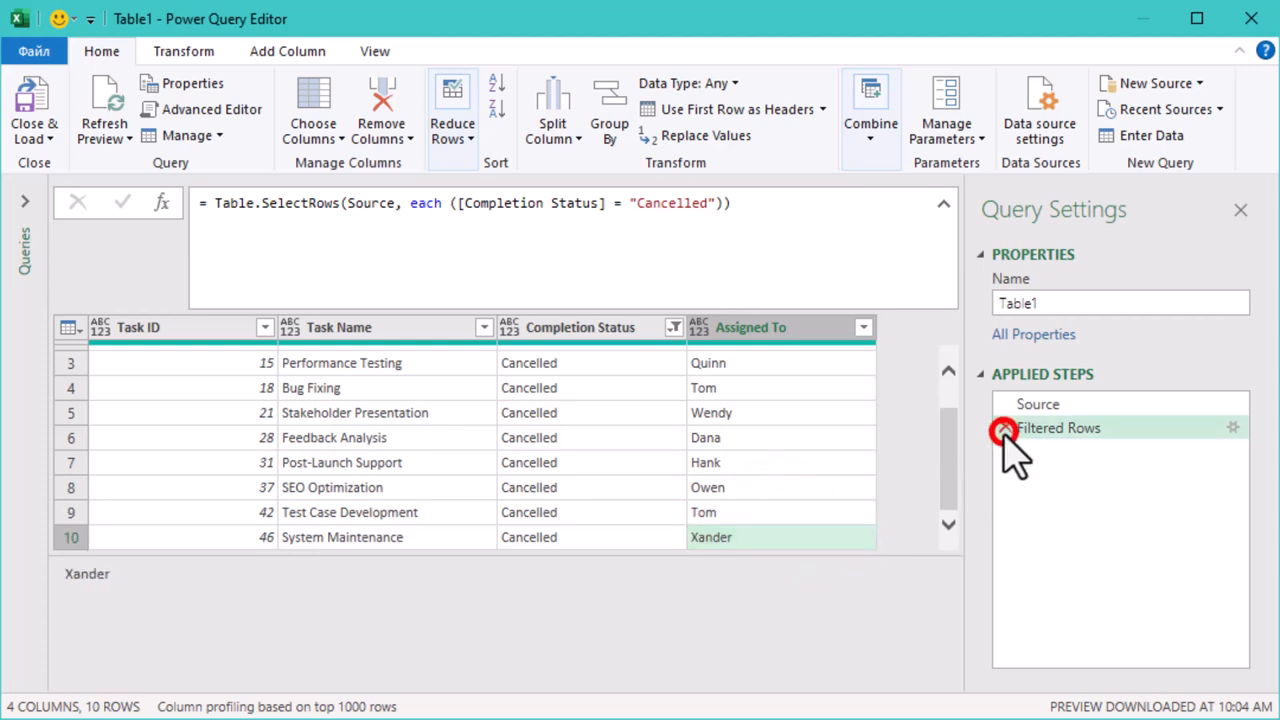
pyautogui.click(1003, 428)
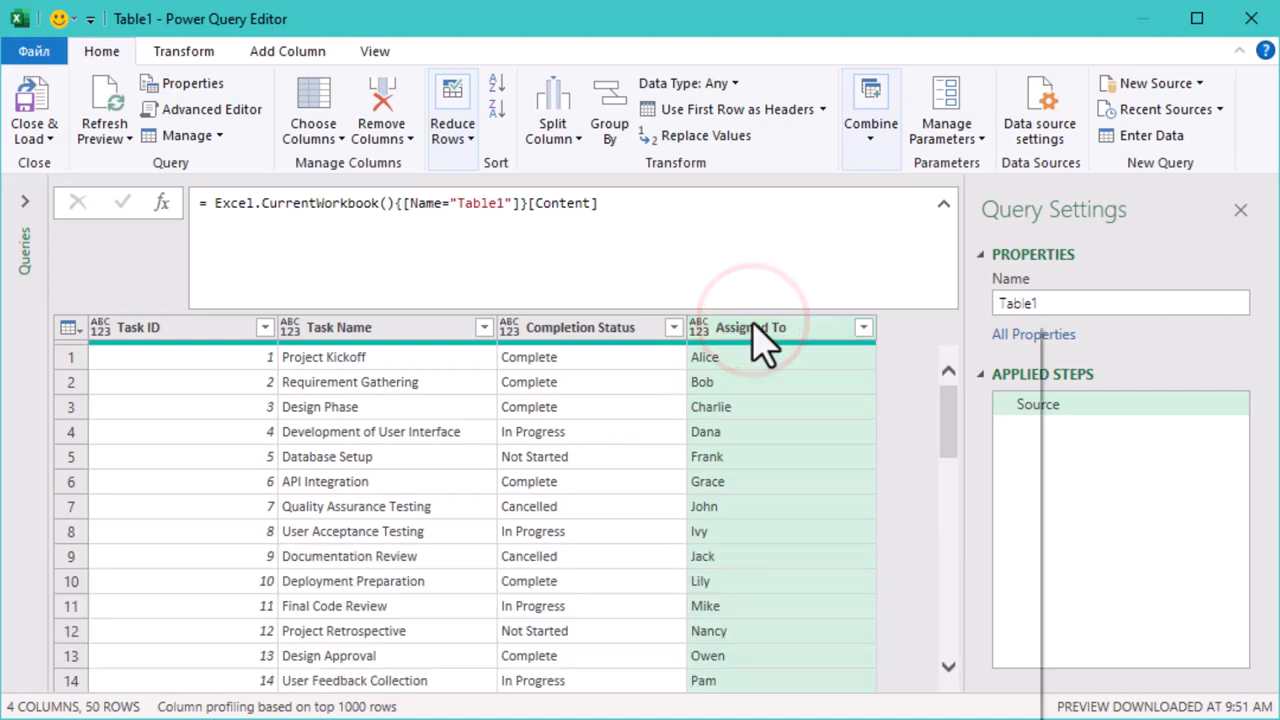
# Step: Add a Replace Values step on Assigned To replacing 1 with 2
pyautogui.rightClick(750, 327)
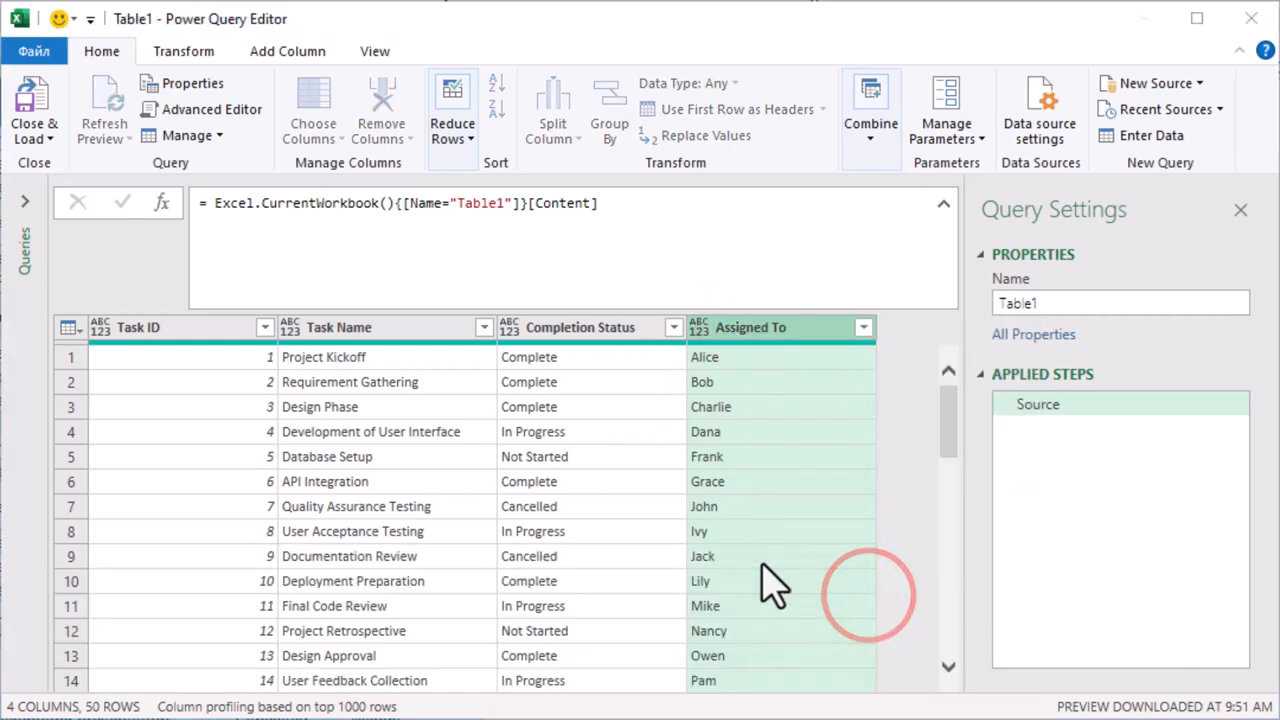
pyautogui.click(705, 135)
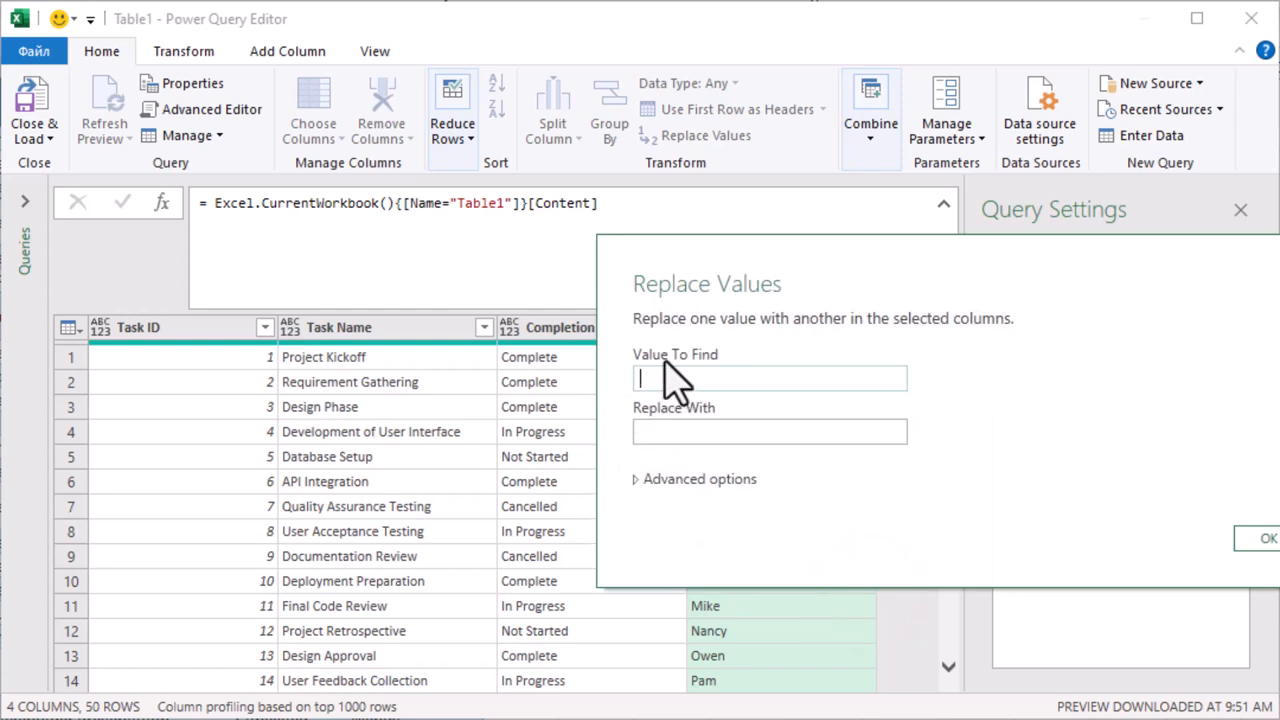
pyautogui.write('1')
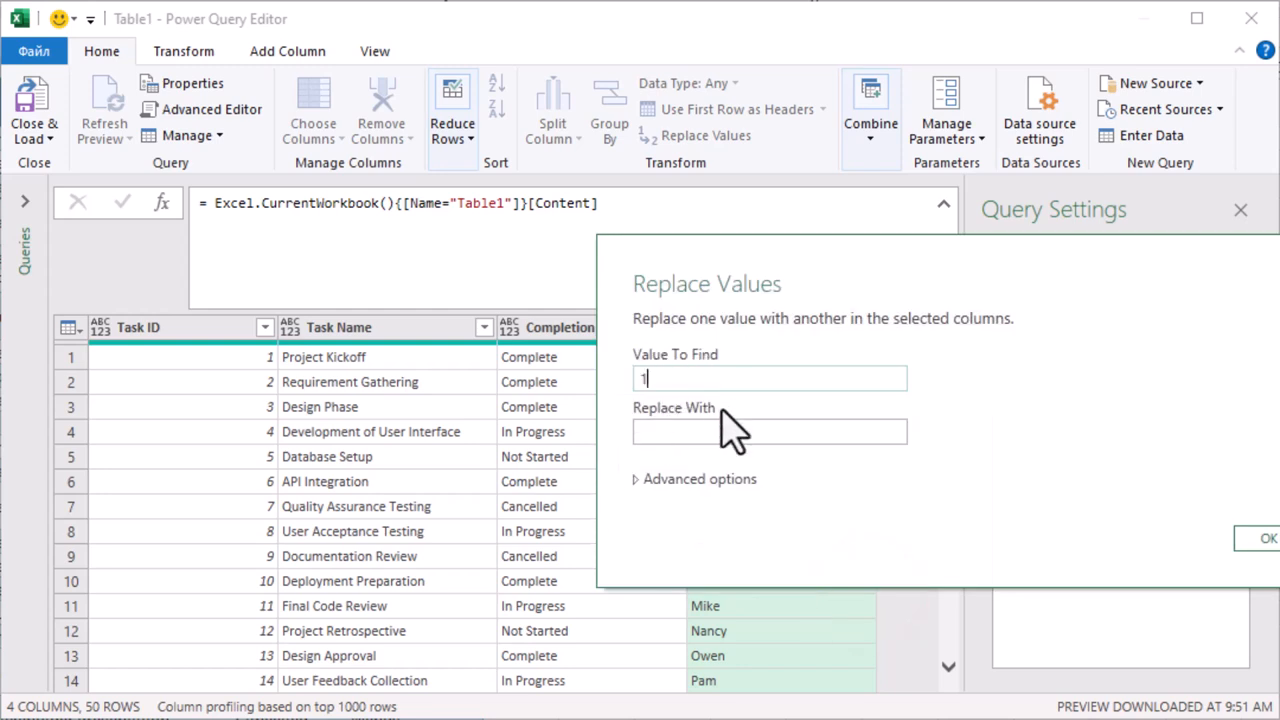
pyautogui.write('2')
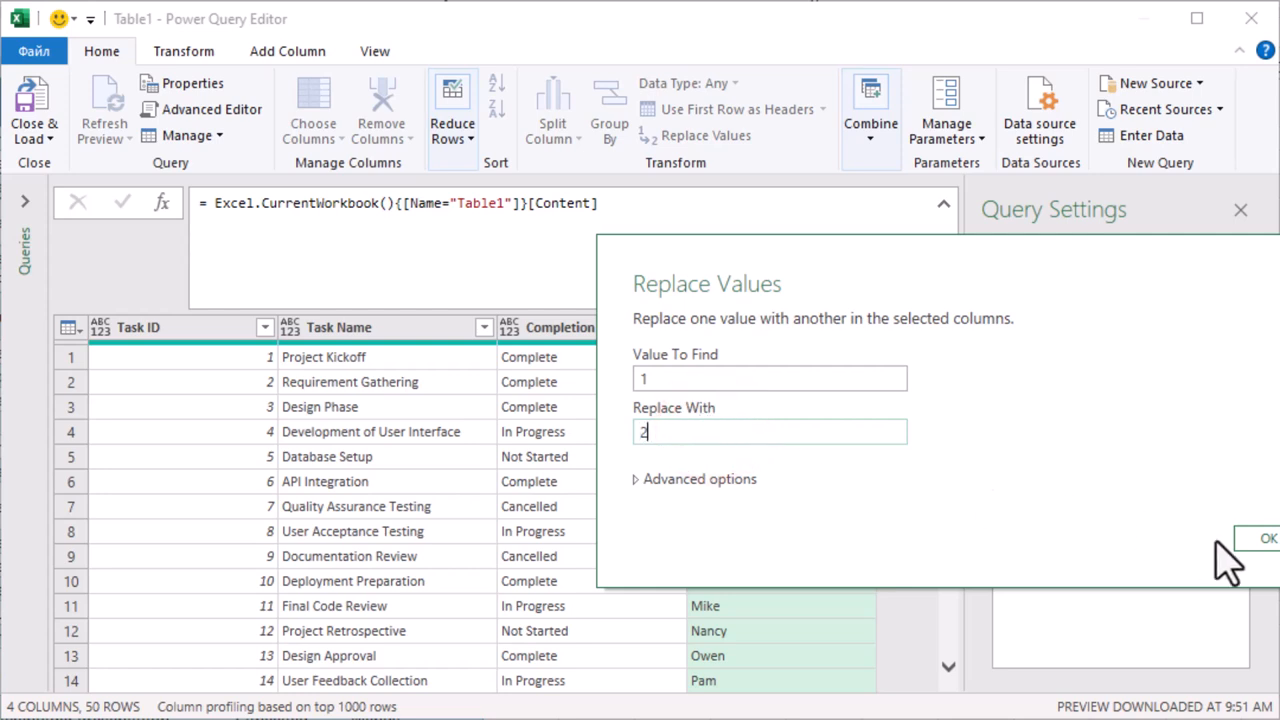
pyautogui.click(1268, 538)
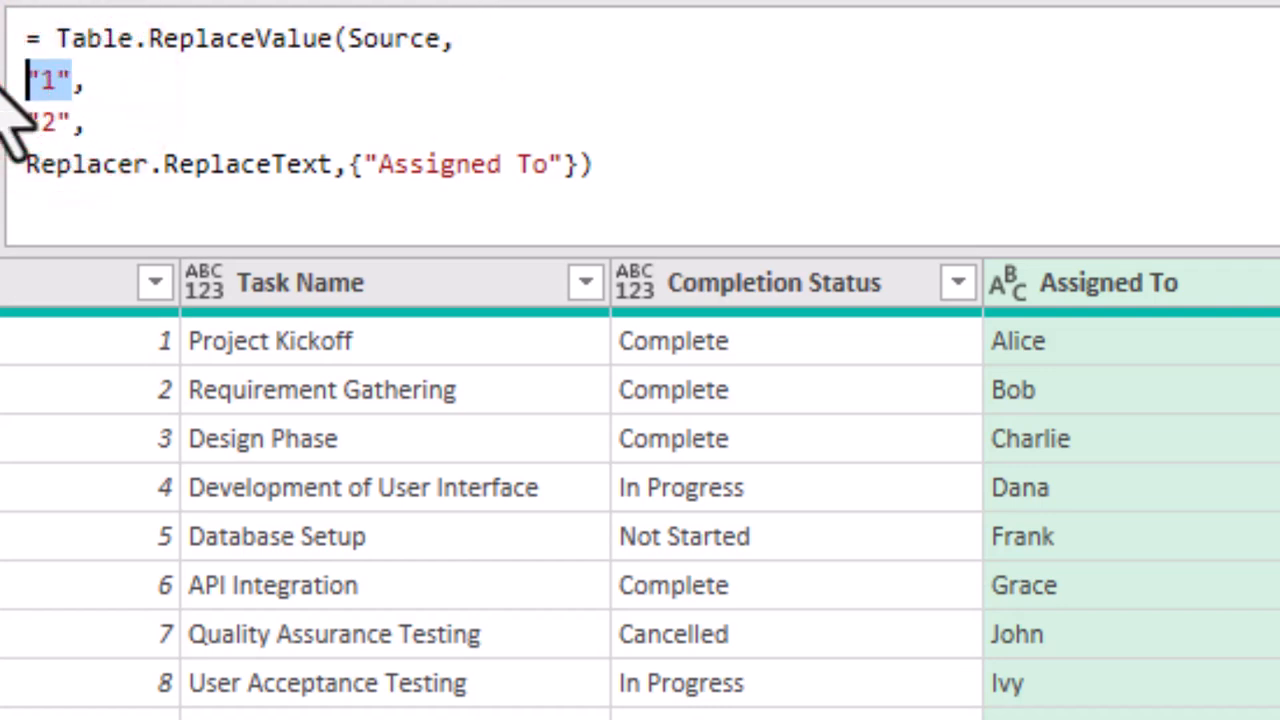
# Step: Edit the replace formula so the value to find is each [Assigned To] instead of "1"
pyautogui.write('each ,')
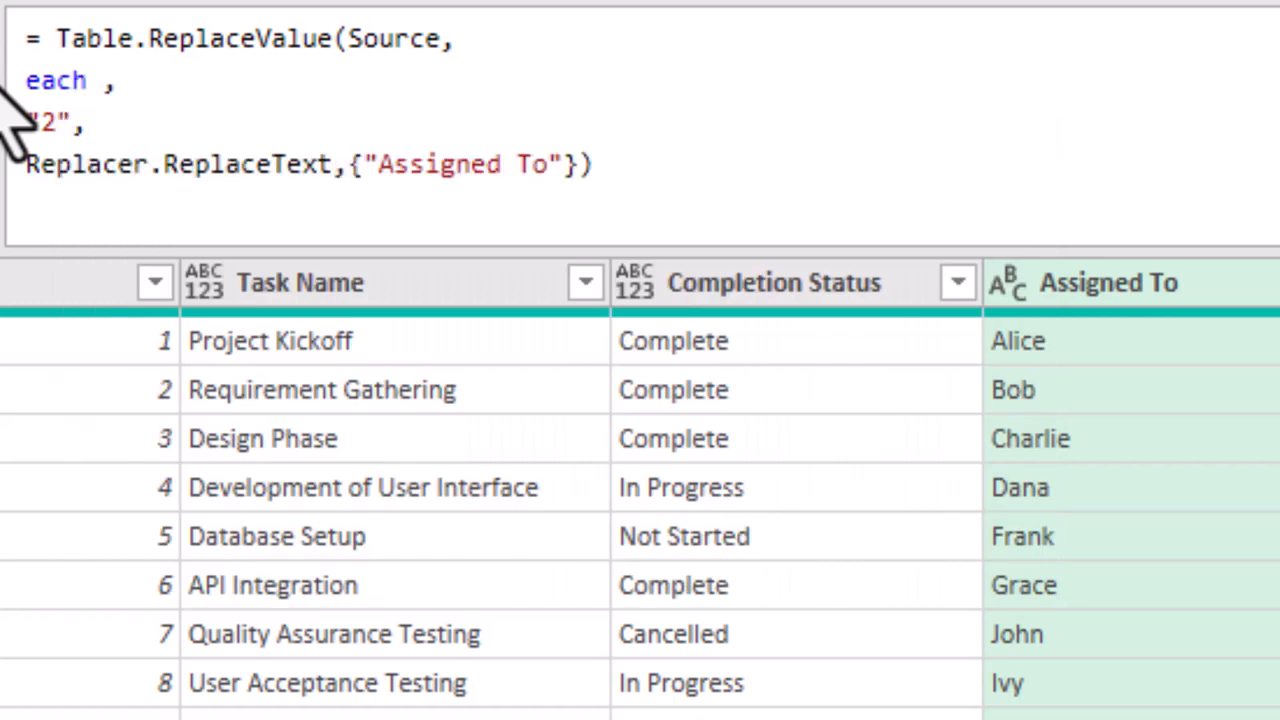
pyautogui.write('[As]')
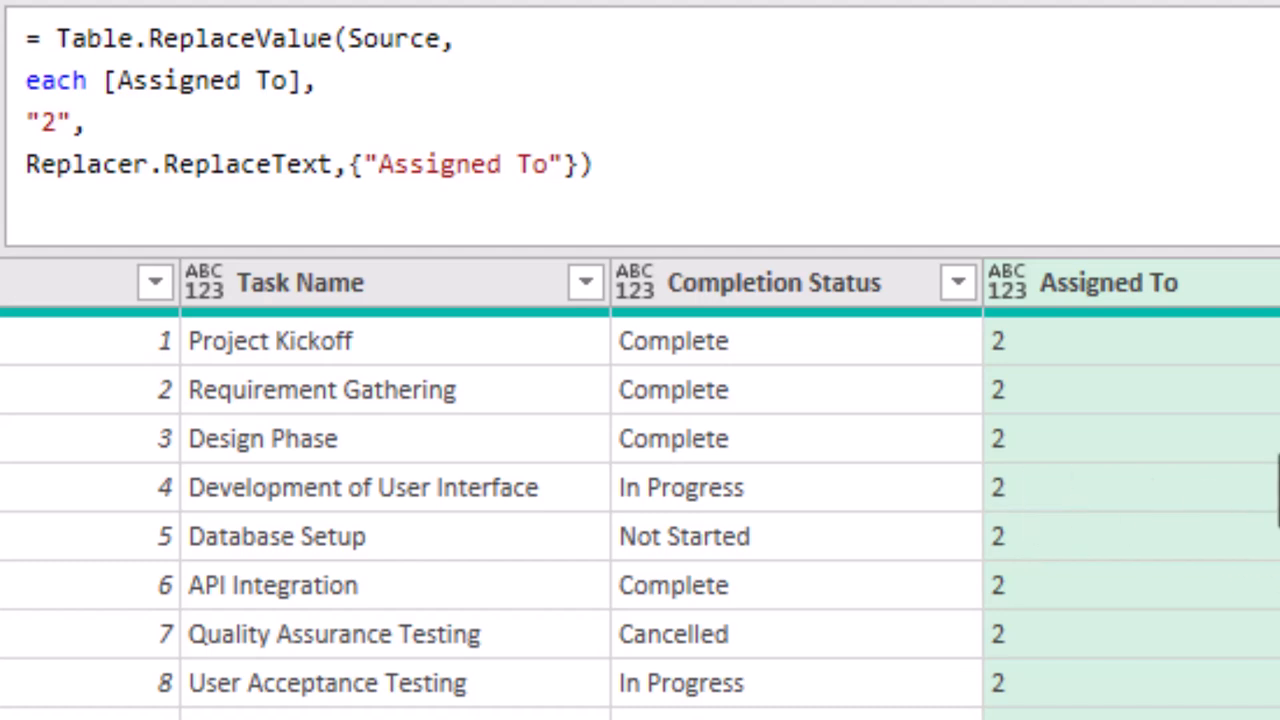
pyautogui.scroll(-3)
pyautogui.write('each ,')
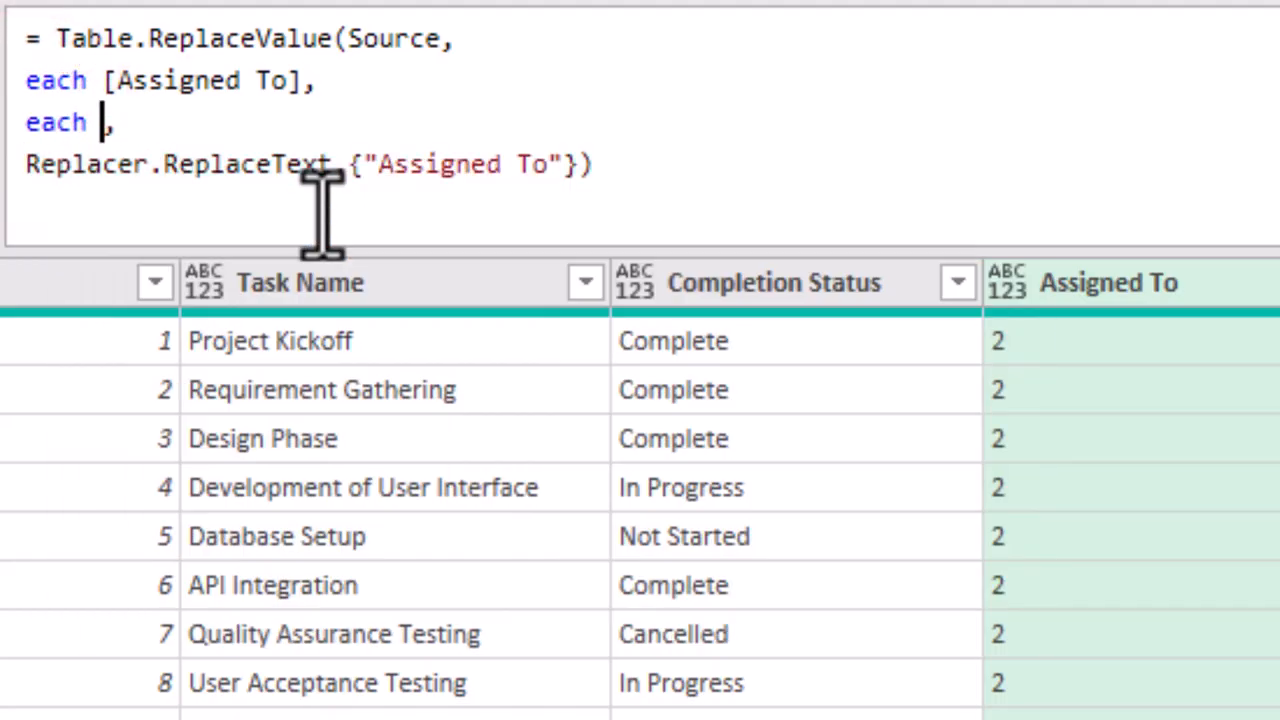
# Step: Change the replacement to each if [Completion Status]="Cancelled" then "Unassigned" else [Assigned To]
pyautogui.write('if')
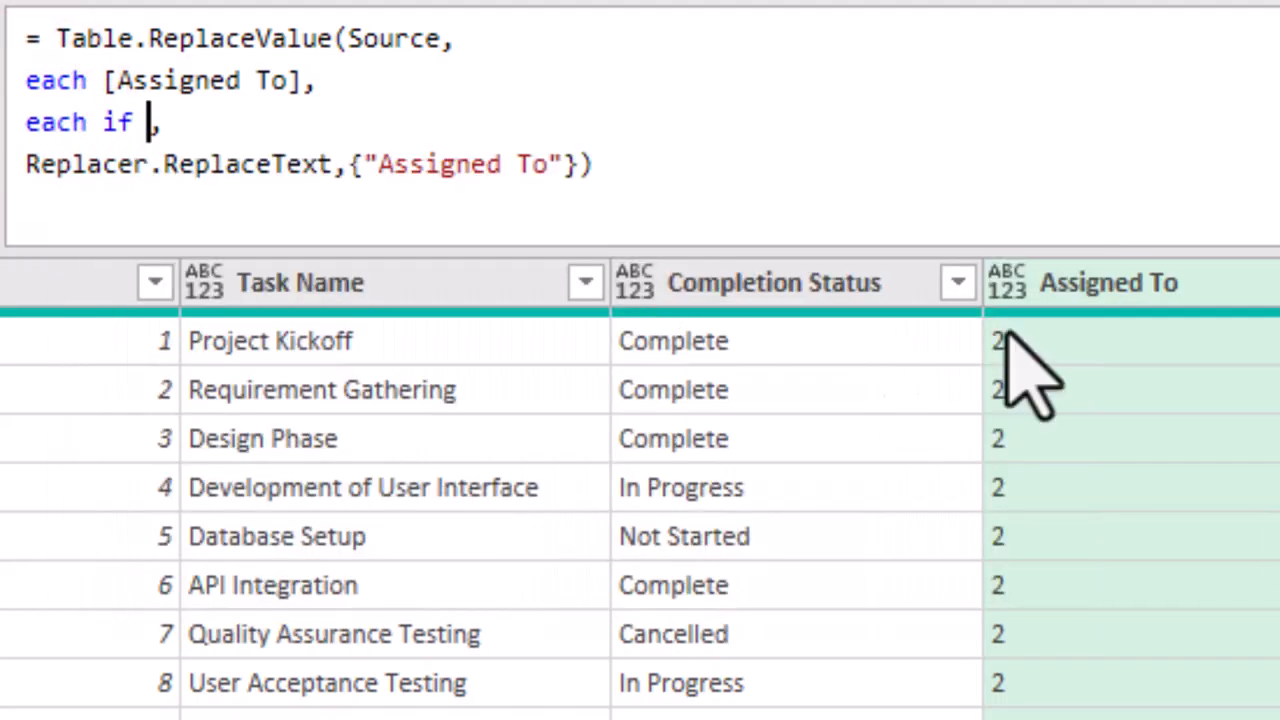
pyautogui.write('[Comple]')
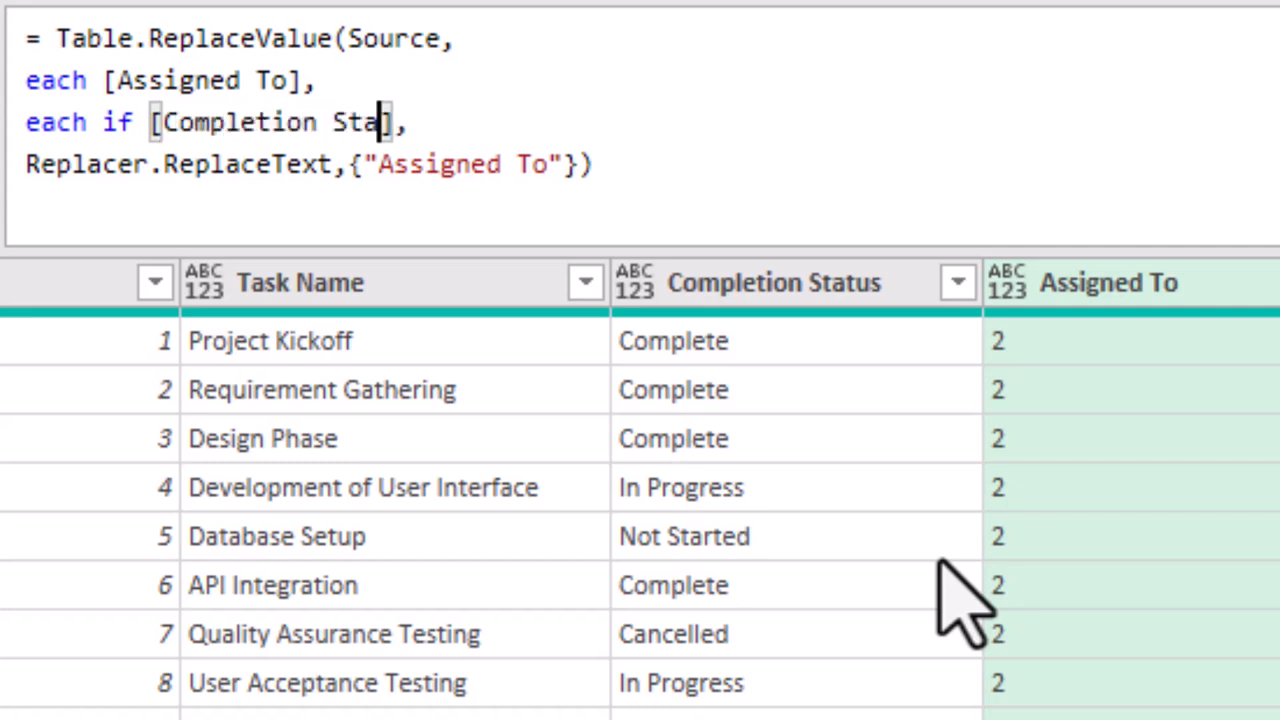
pyautogui.write('tus]="Cancelled"')
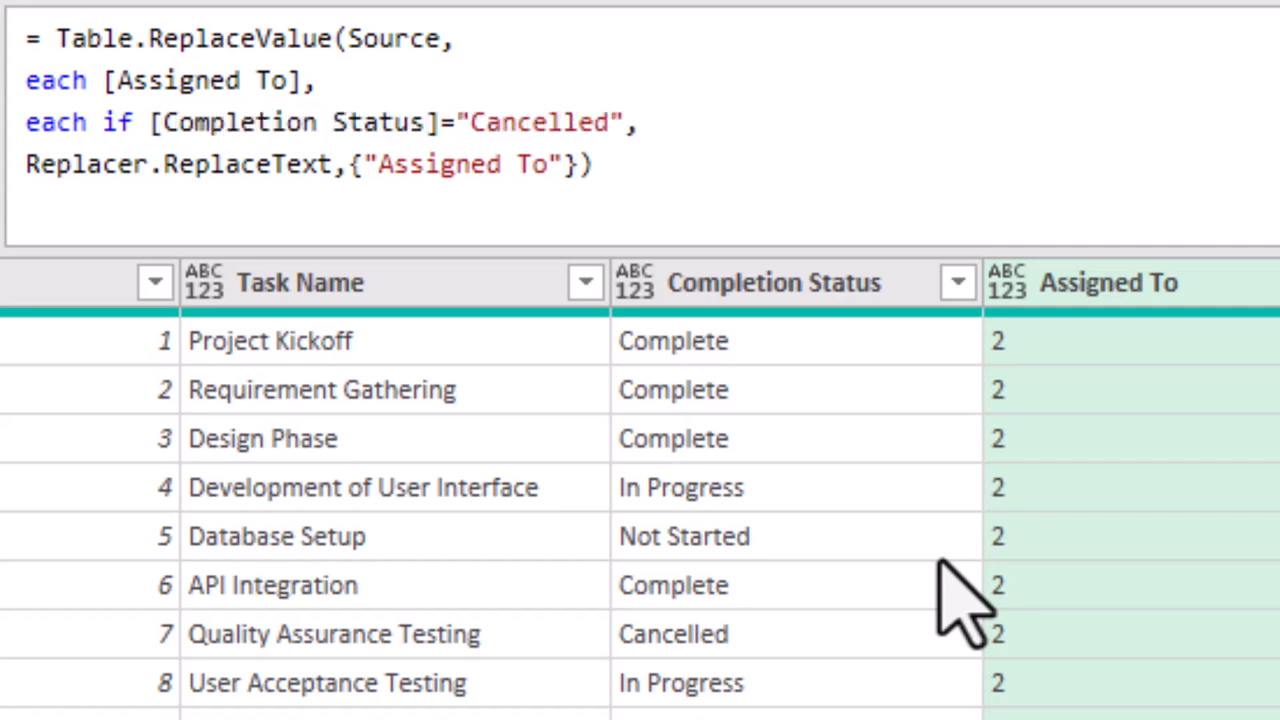
pyautogui.write('then "Un"')
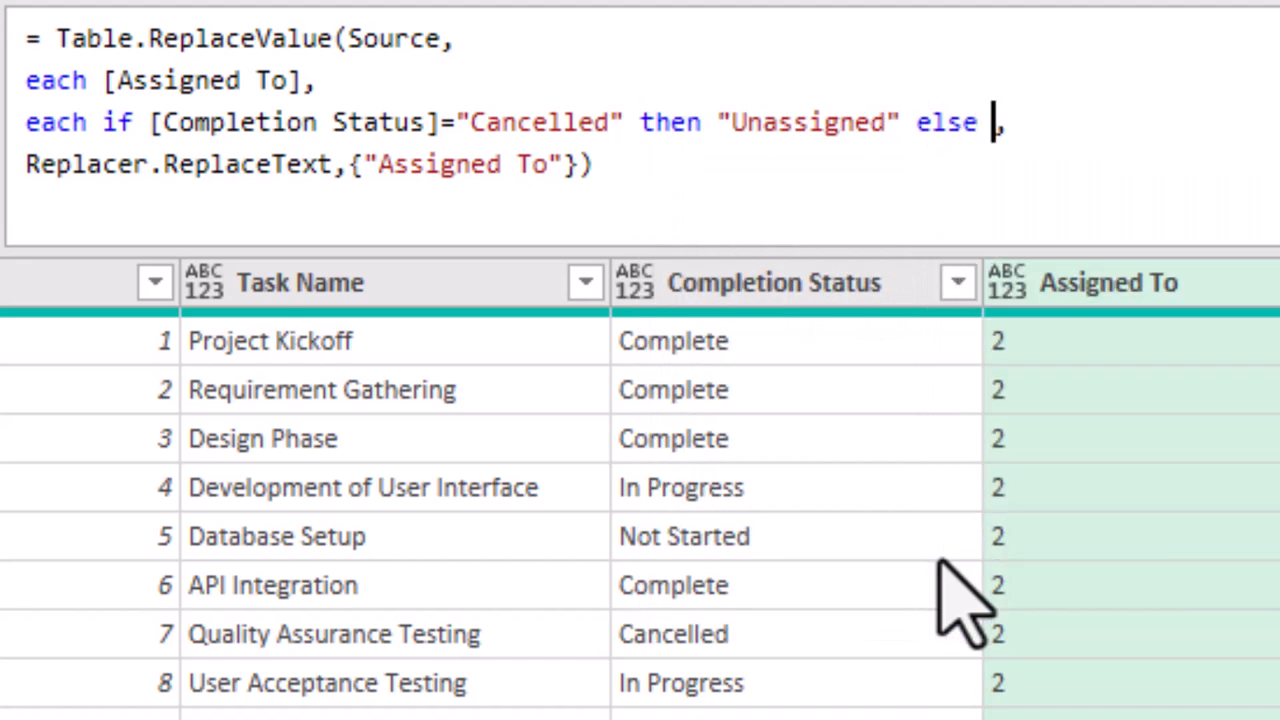
pyautogui.write('[Assigned To]')
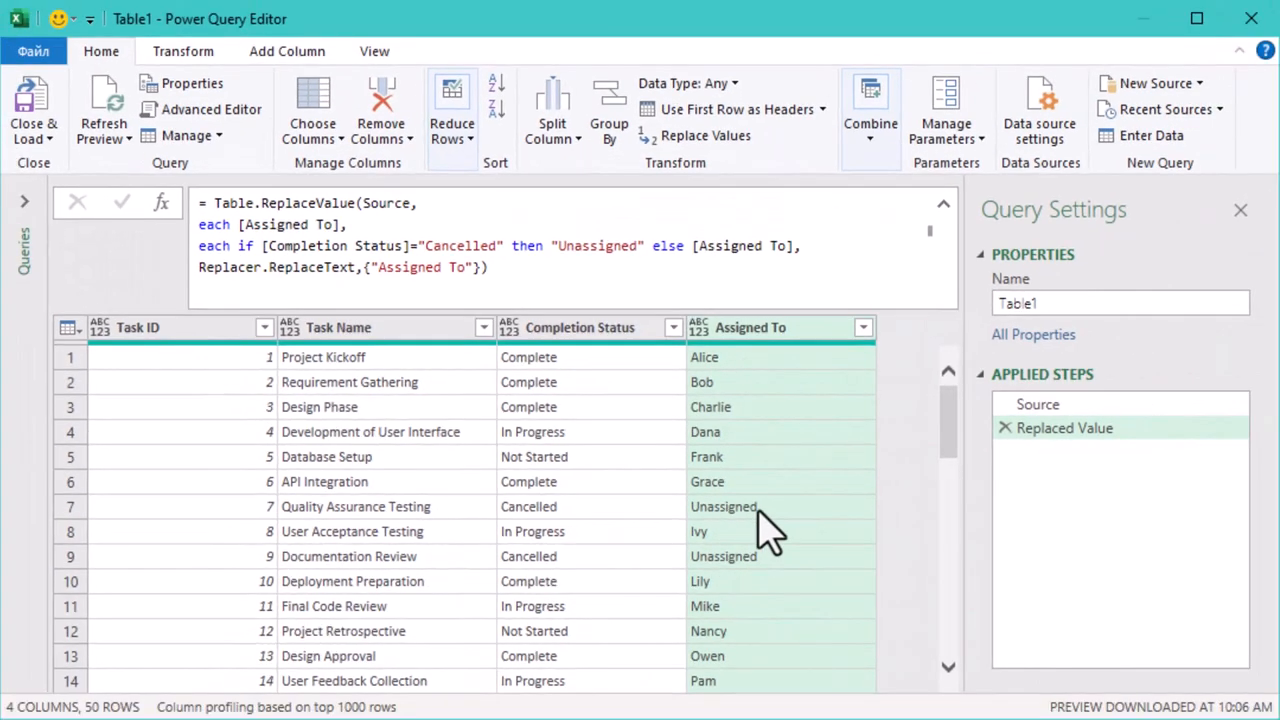
# Step: Filter Completion Status to Cancelled, showing the 10 cancelled tasks as Unassigned
pyautogui.click(723, 506)
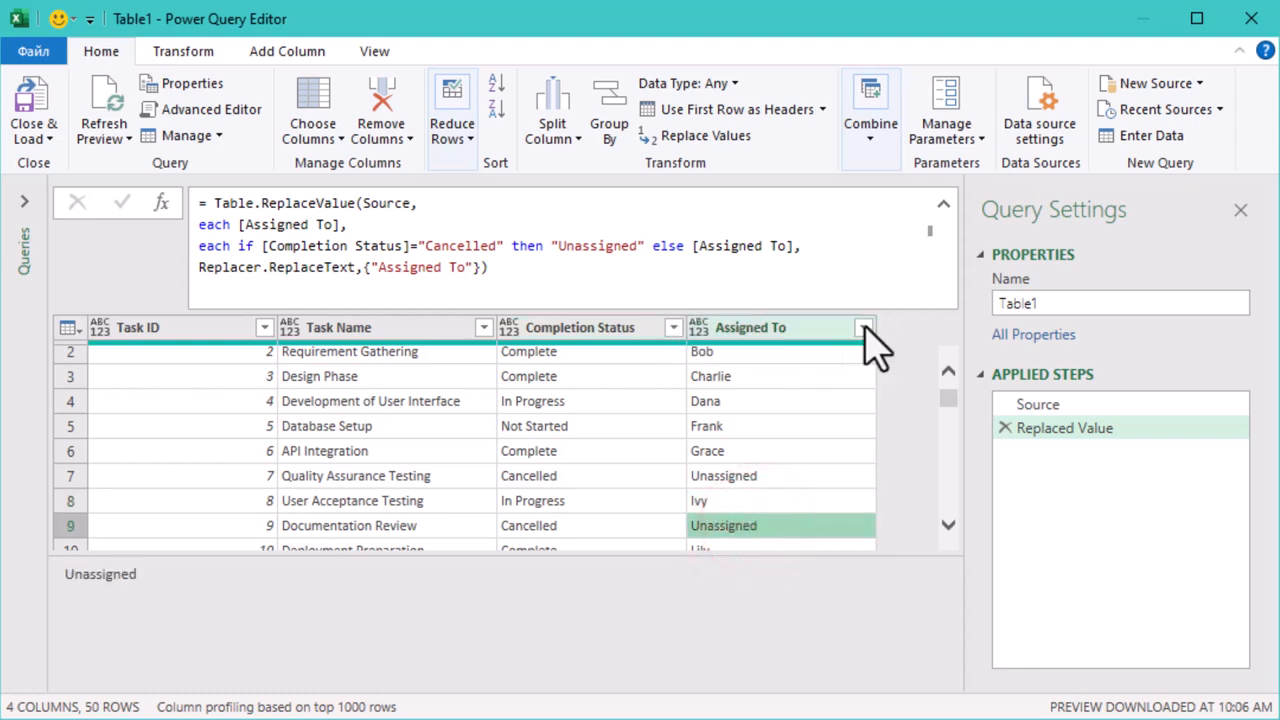
pyautogui.click(863, 327)
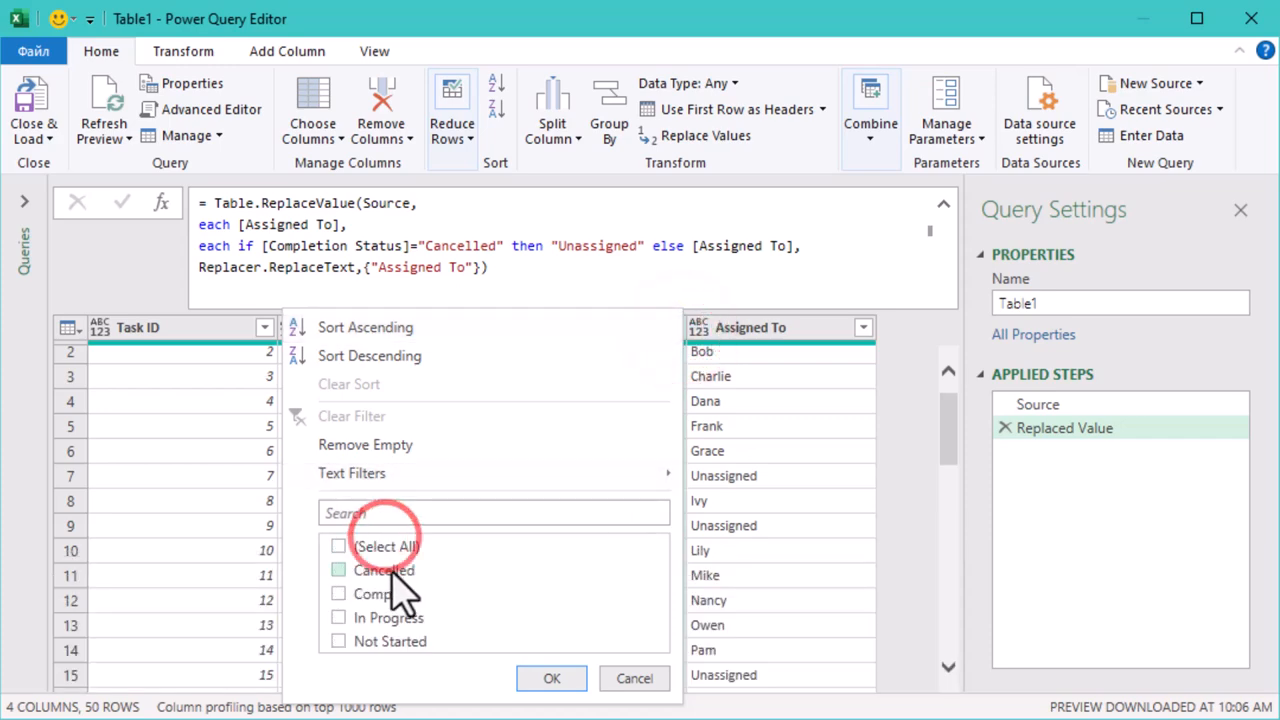
pyautogui.click(551, 678)
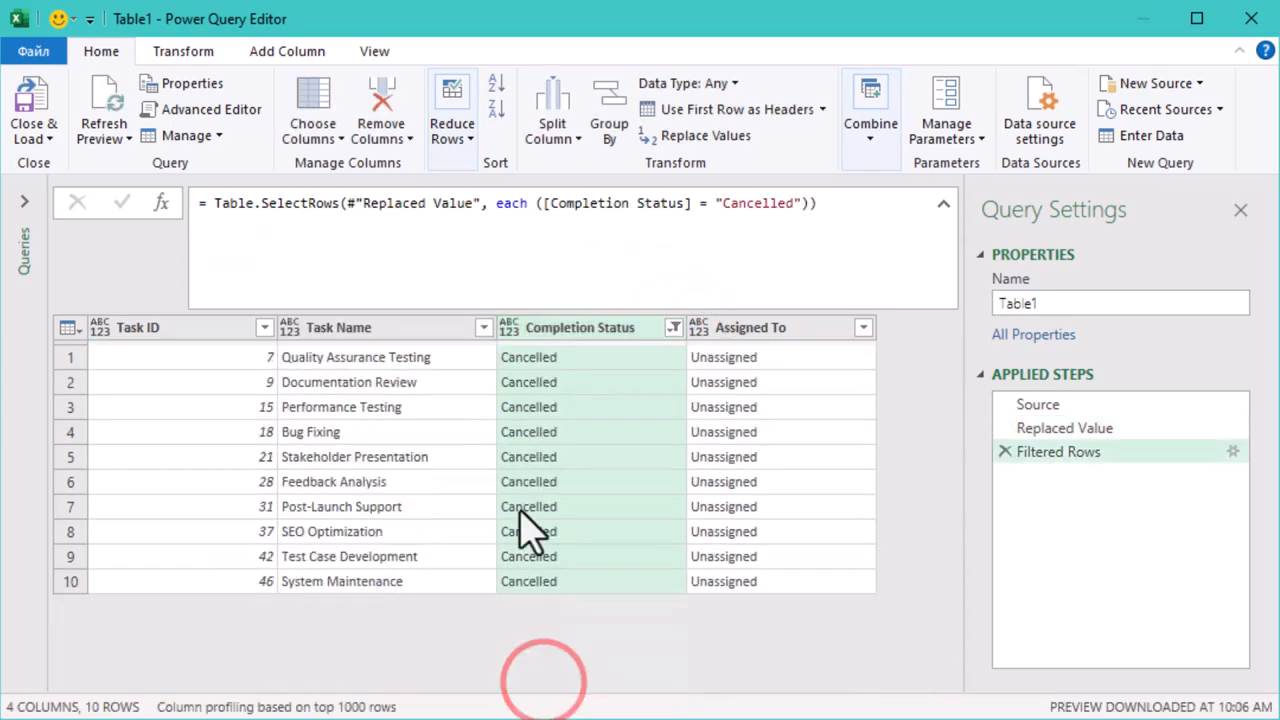